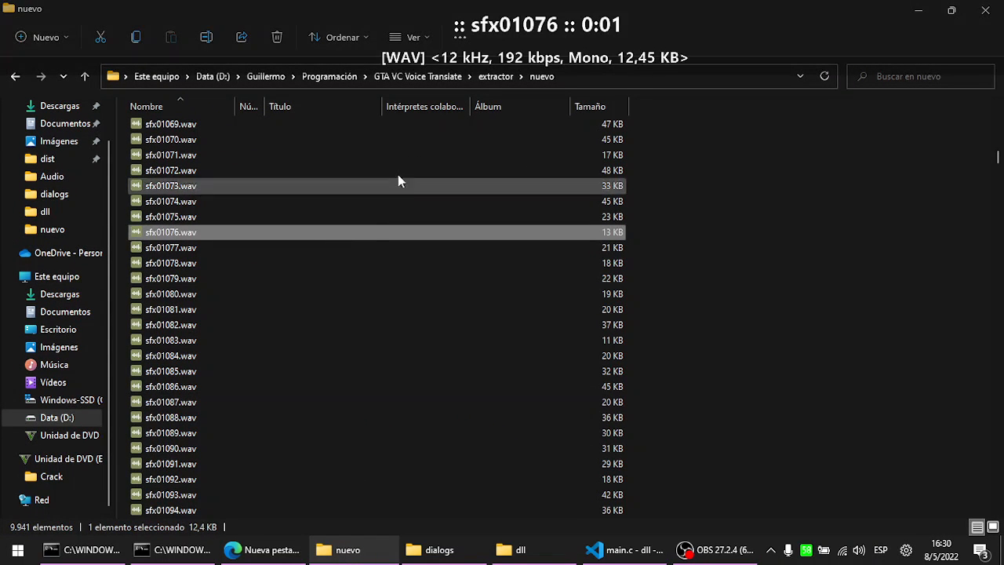
# Play an extracted clip and scroll down through the nuevo WAV list
pyautogui.click(414, 75)
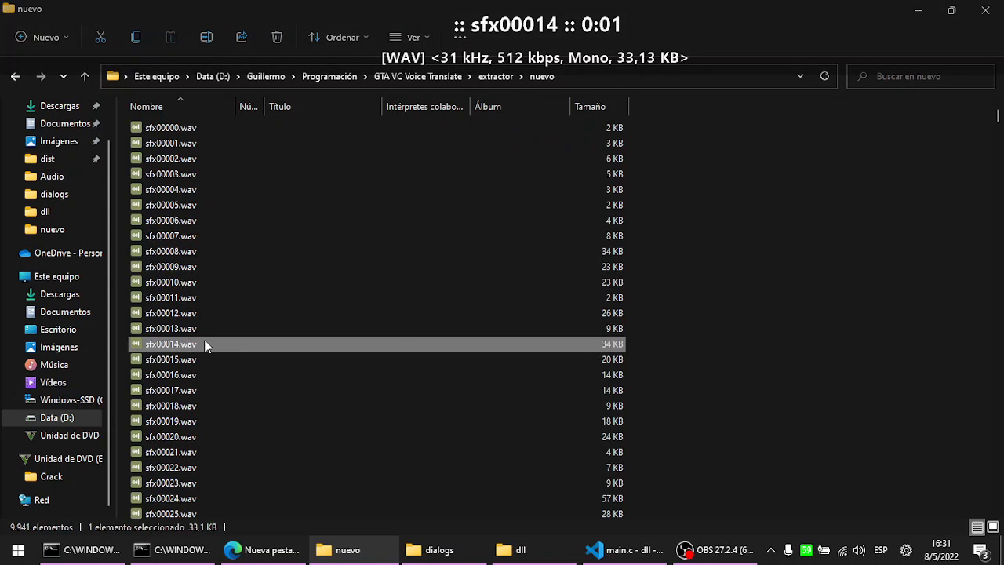
pyautogui.scroll(-3)
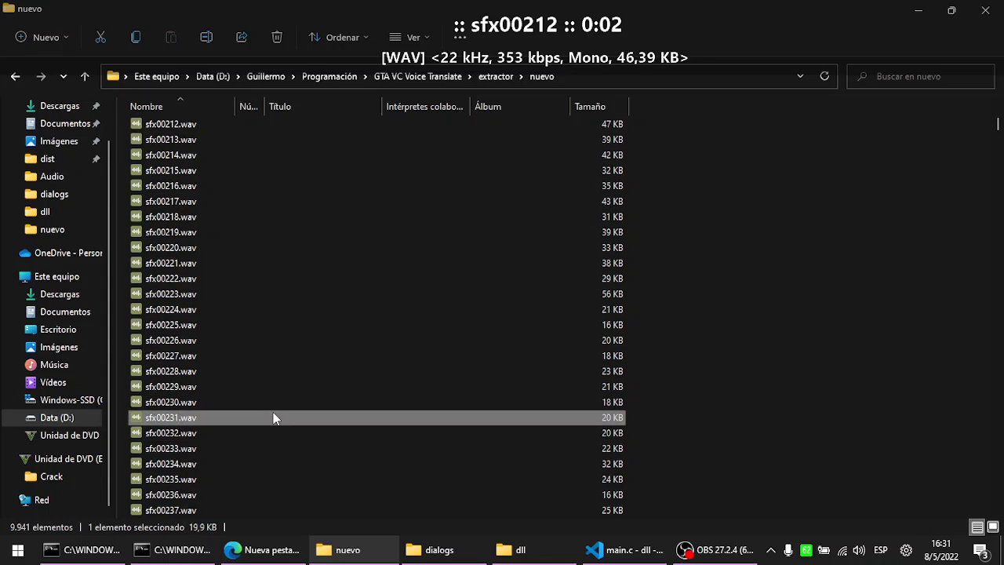
pyautogui.scroll(-3)
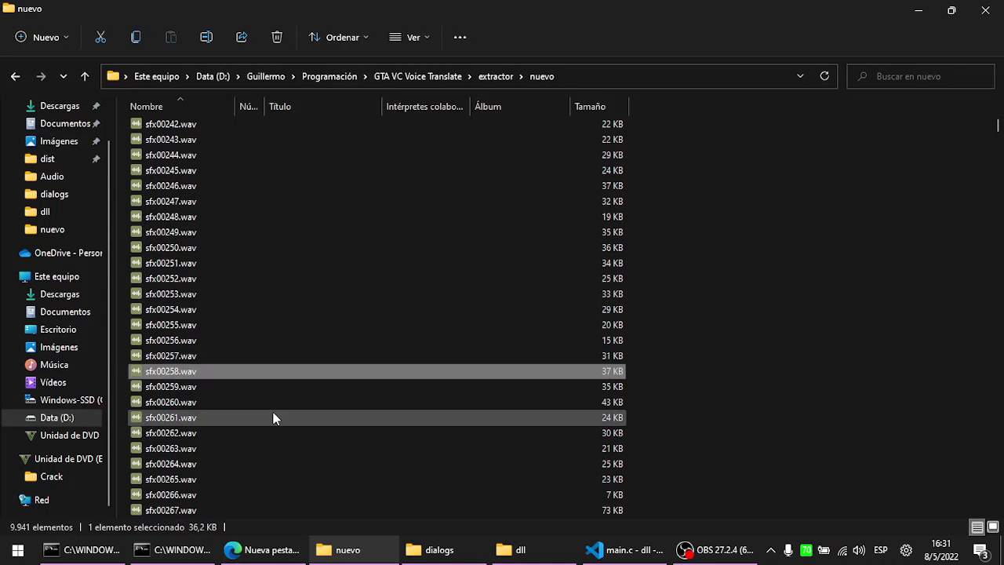
pyautogui.scroll(-3)
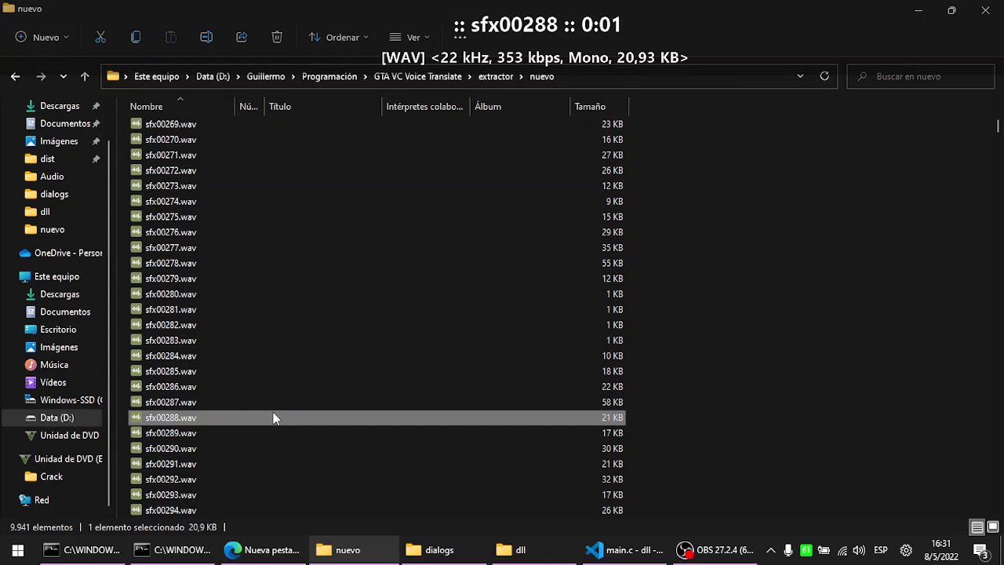
pyautogui.scroll(-3)
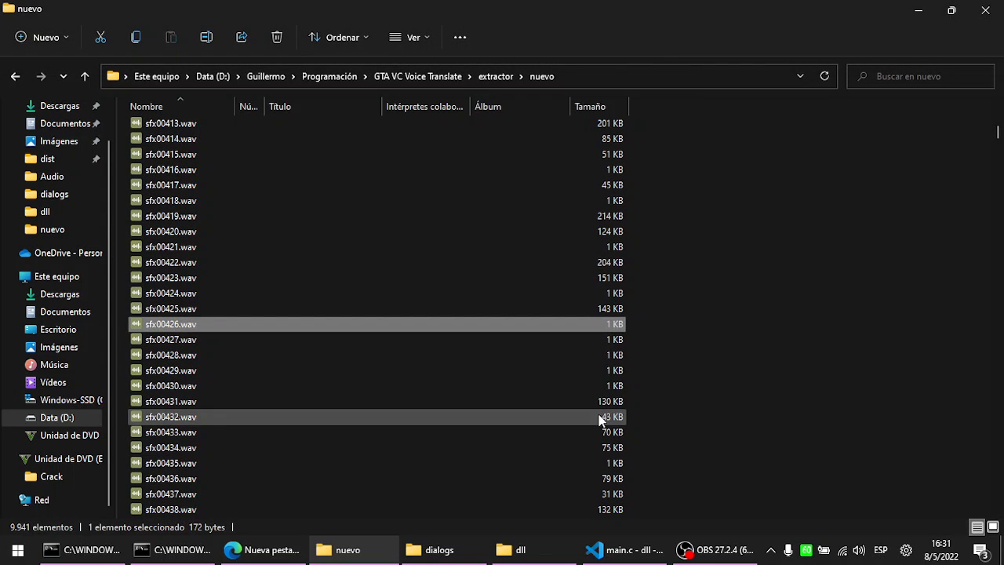
# Play another clip further down to hear its dialogue and keep browsing the list
pyautogui.click(169, 402)
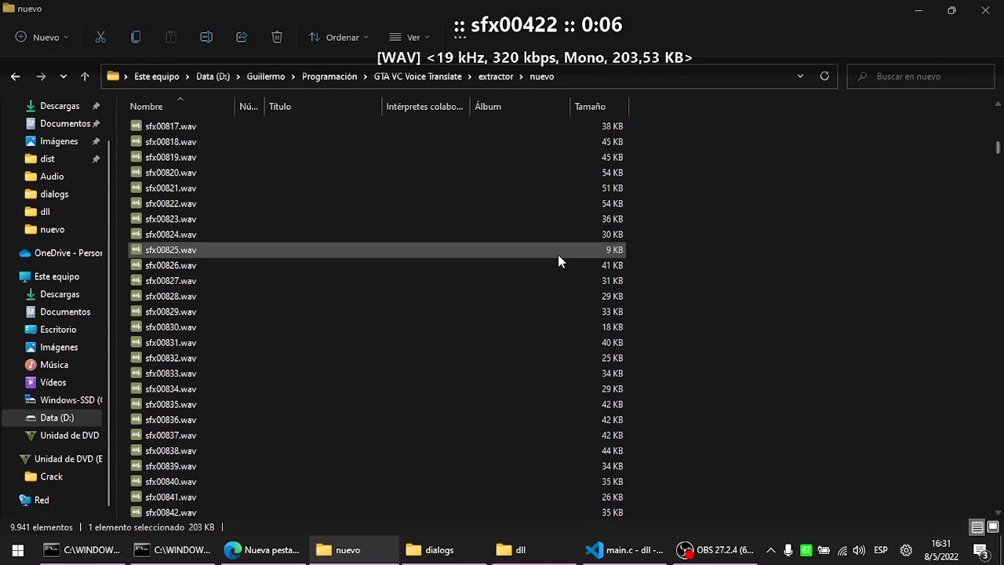
pyautogui.scroll(-3)
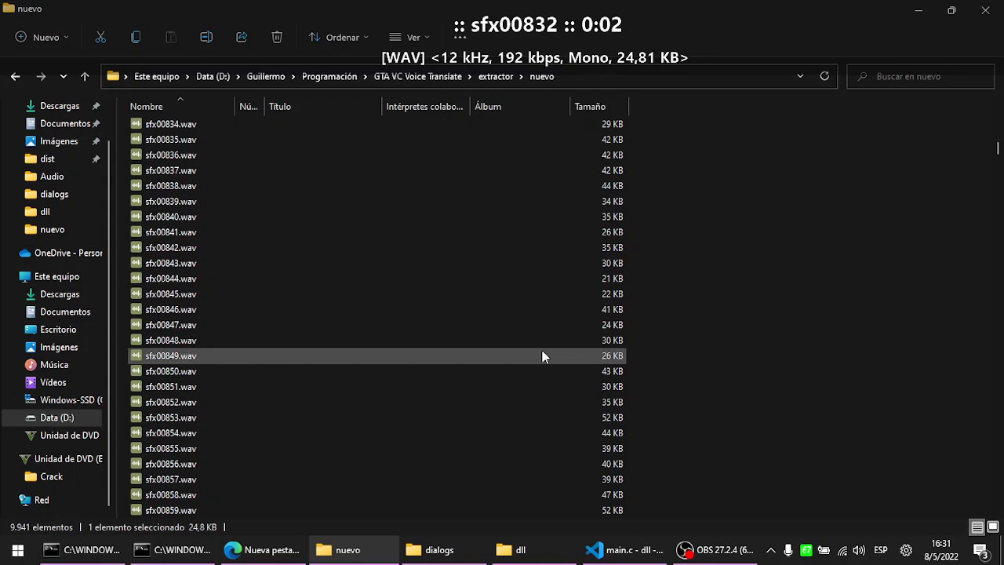
pyautogui.scroll(-3)
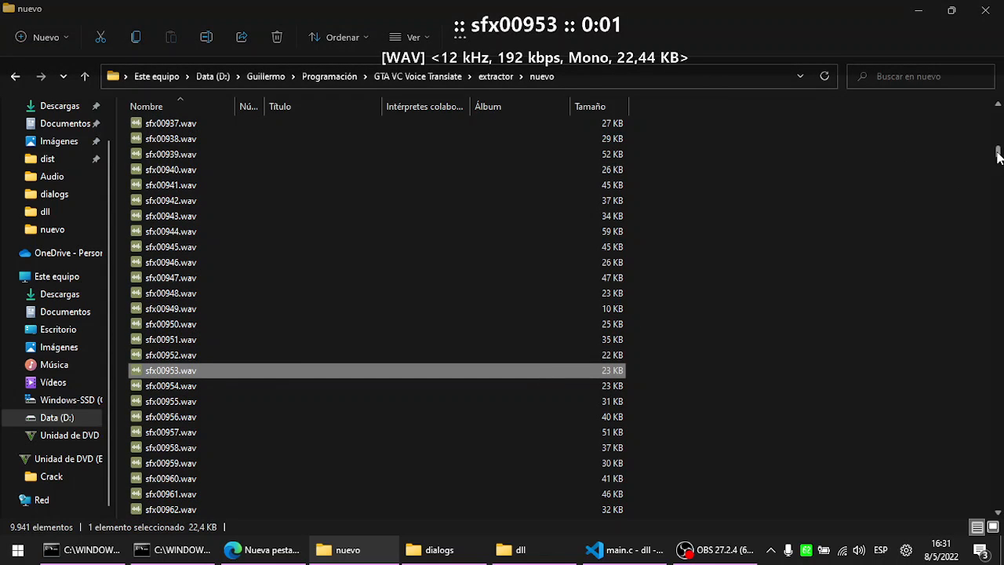
pyautogui.scroll(-3)
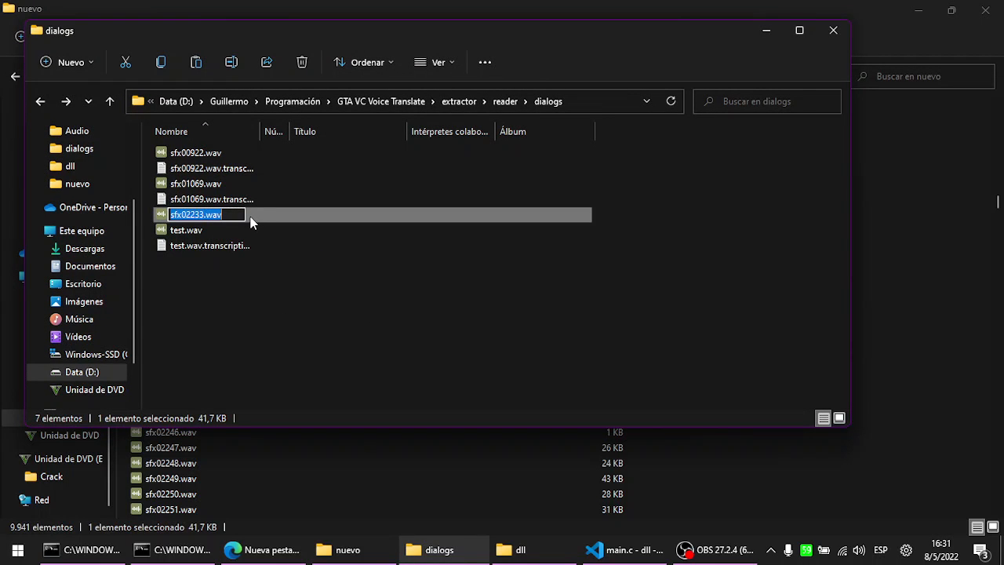
# Run vosk_recognizer --file dialogs/sfx02233.wav in cmd to produce its transcription file
pyautogui.click(165, 550)
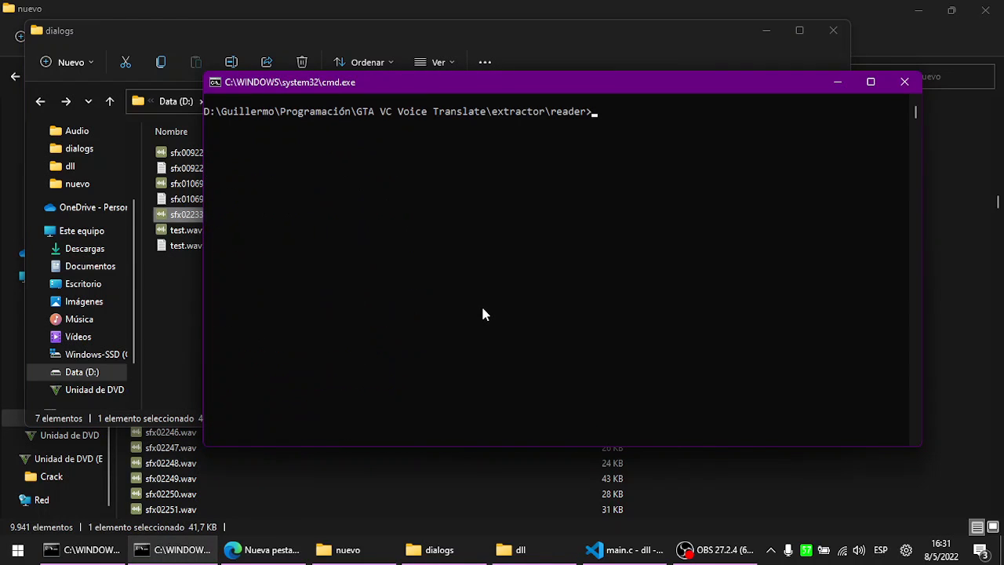
pyautogui.write('vosk_recogizer --file dialogs/sfx01069.w')
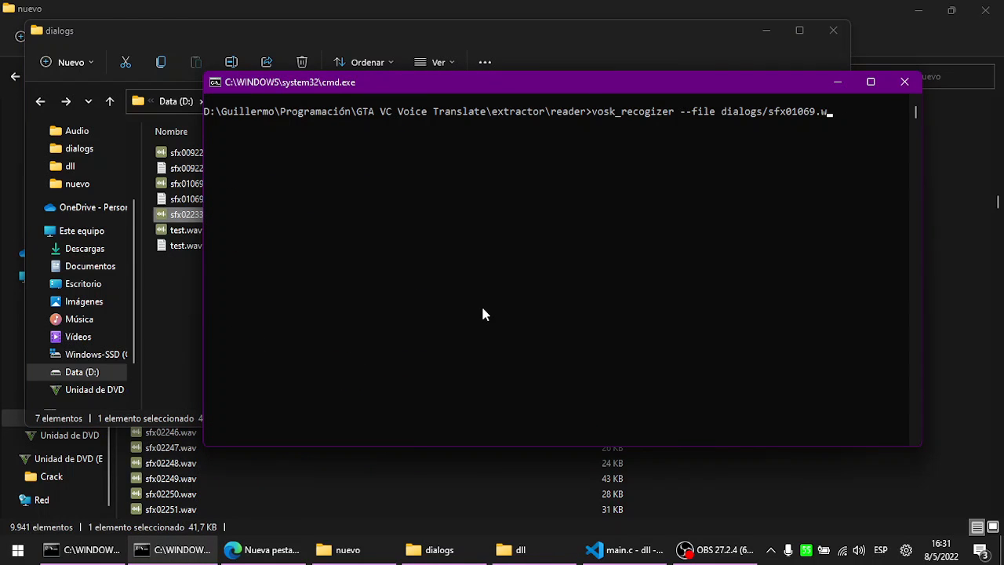
pyautogui.press('Backspace')
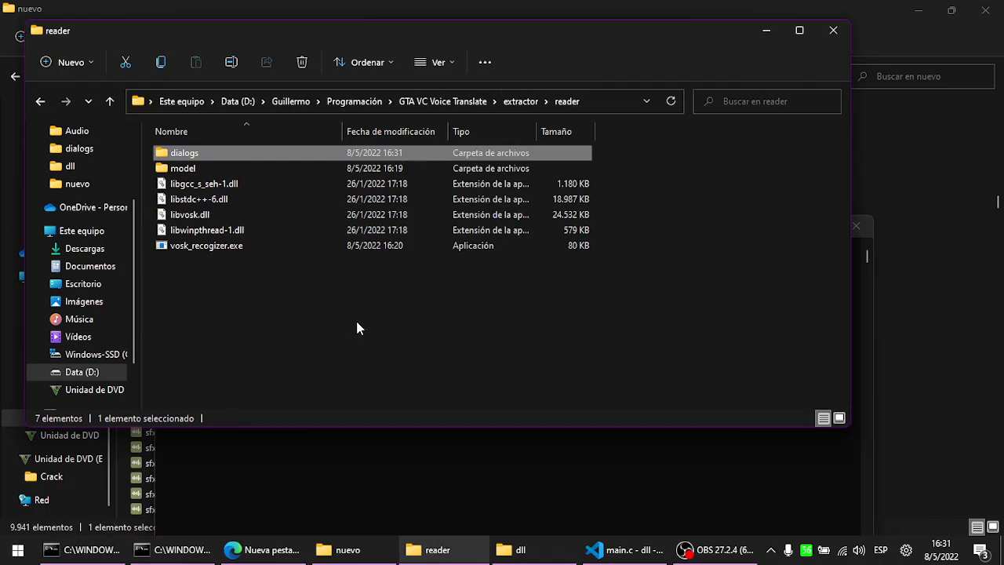
pyautogui.doubleClick(185, 152)
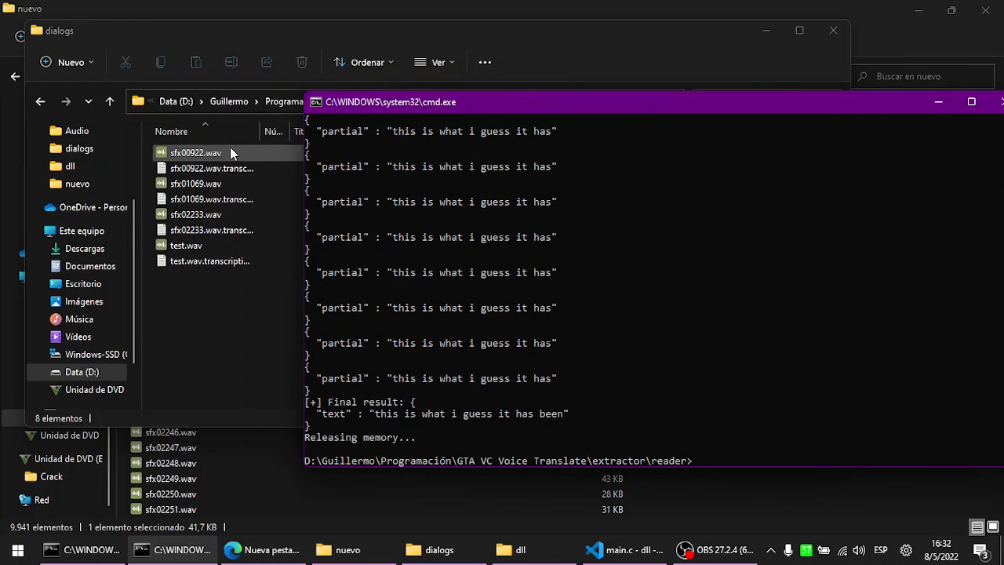
pyautogui.write('sfx02233.wav')
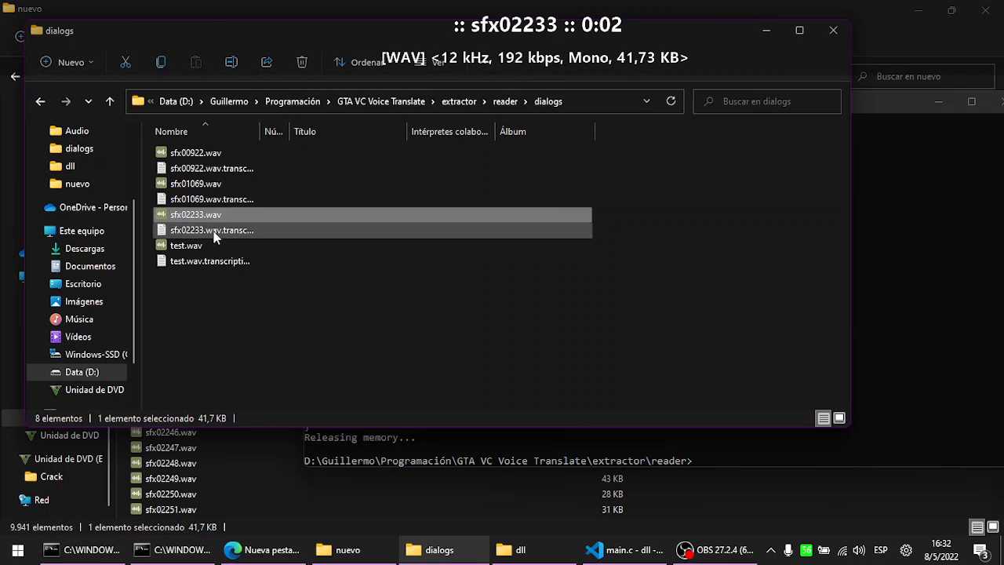
# View sfx02233's transcription in Notepad: "this is what i guess it has been"
pyautogui.doubleClick(212, 229)
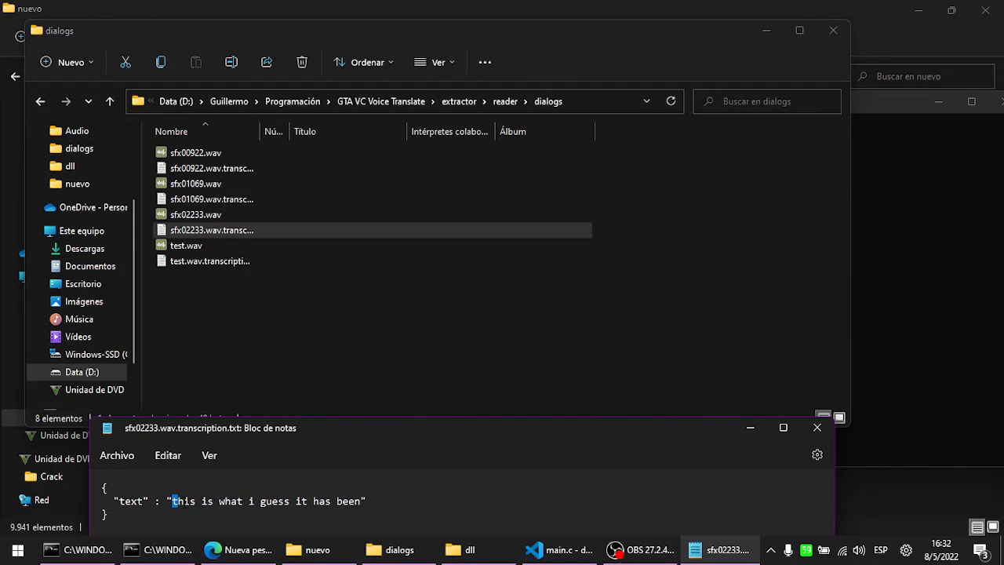
pyautogui.click(197, 214)
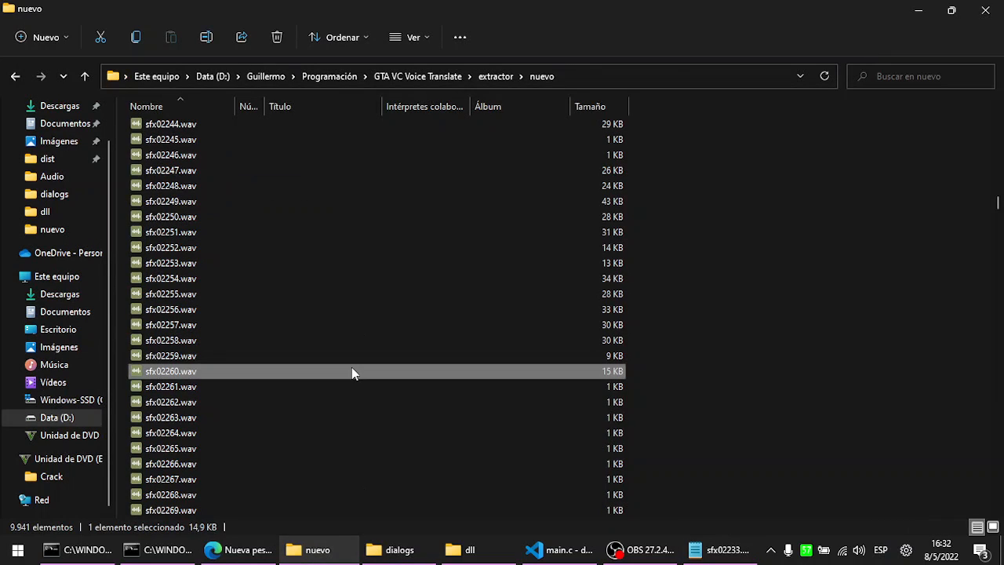
# Play an extracted clip and then sfx02181 in the nuevo folder, scrolling for more
pyautogui.click(169, 293)
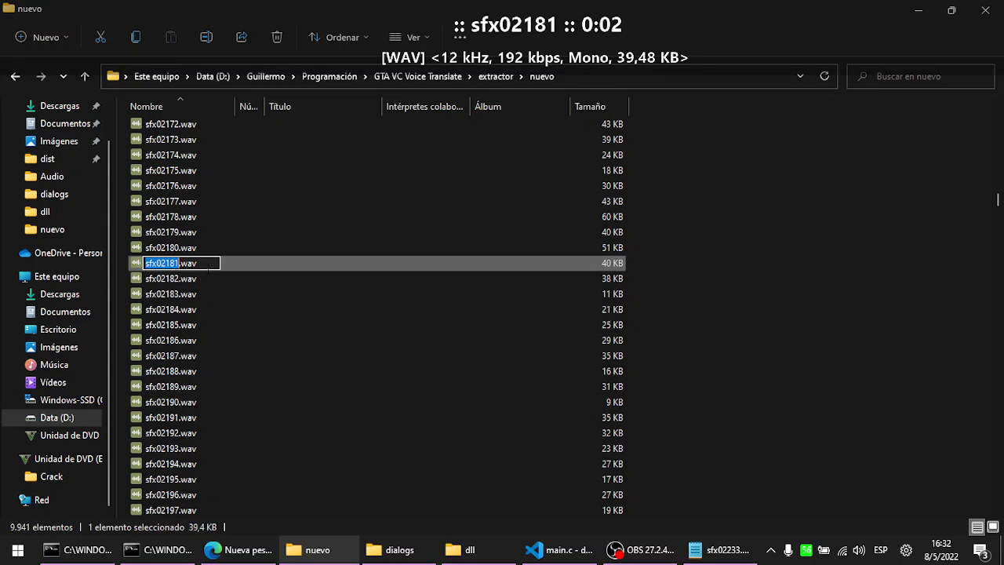
pyautogui.click(397, 549)
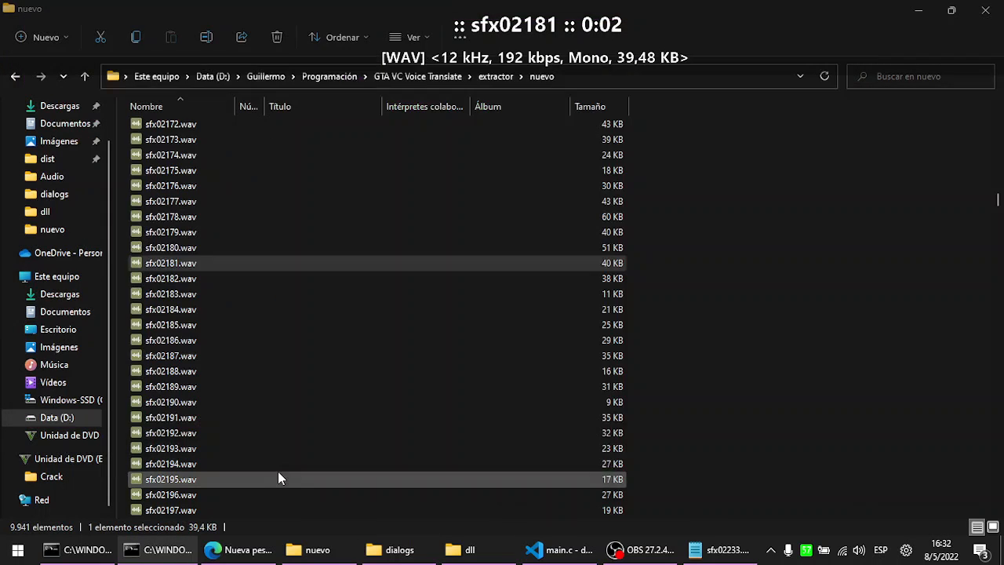
pyautogui.scroll(-3)
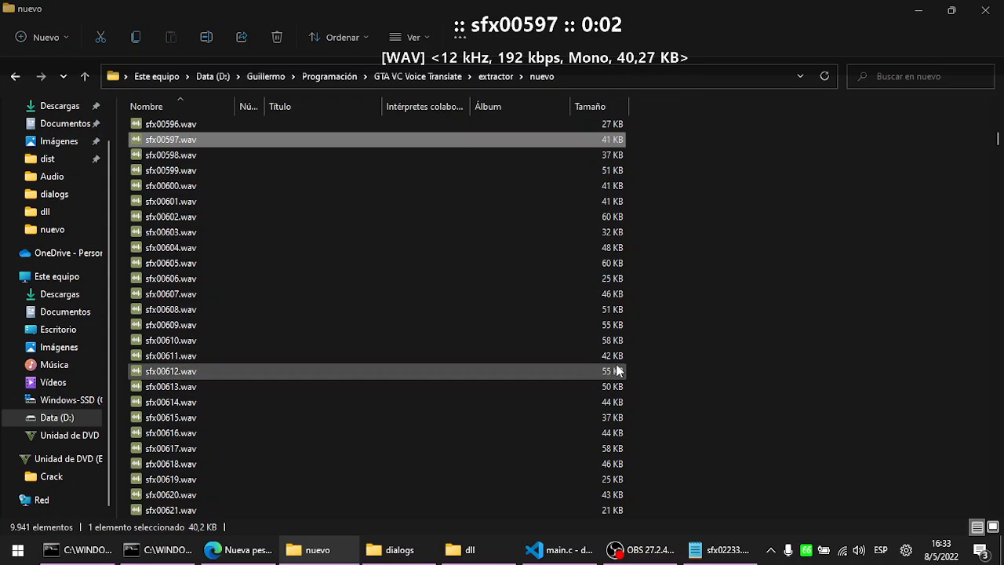
pyautogui.scroll(-3)
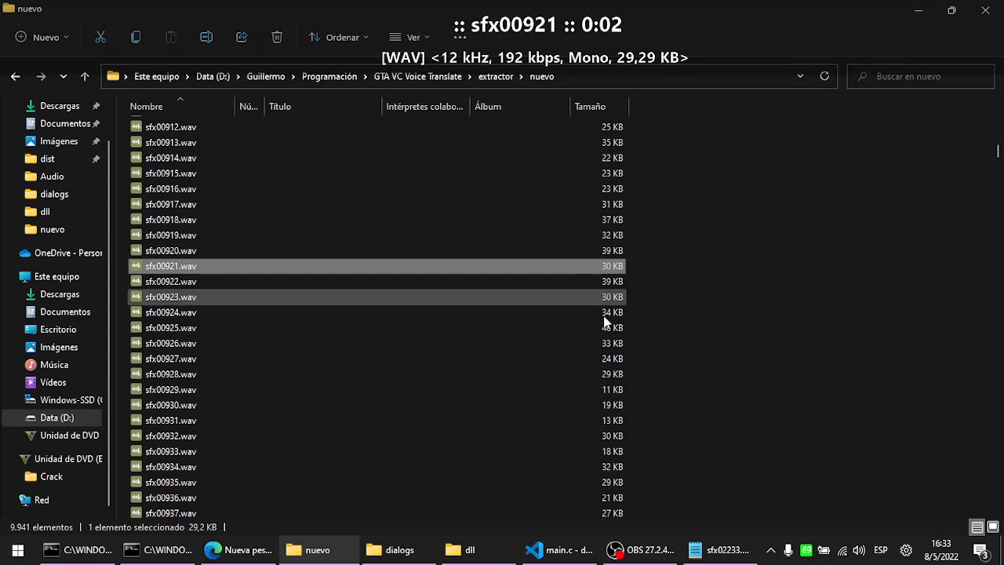
pyautogui.scroll(-3)
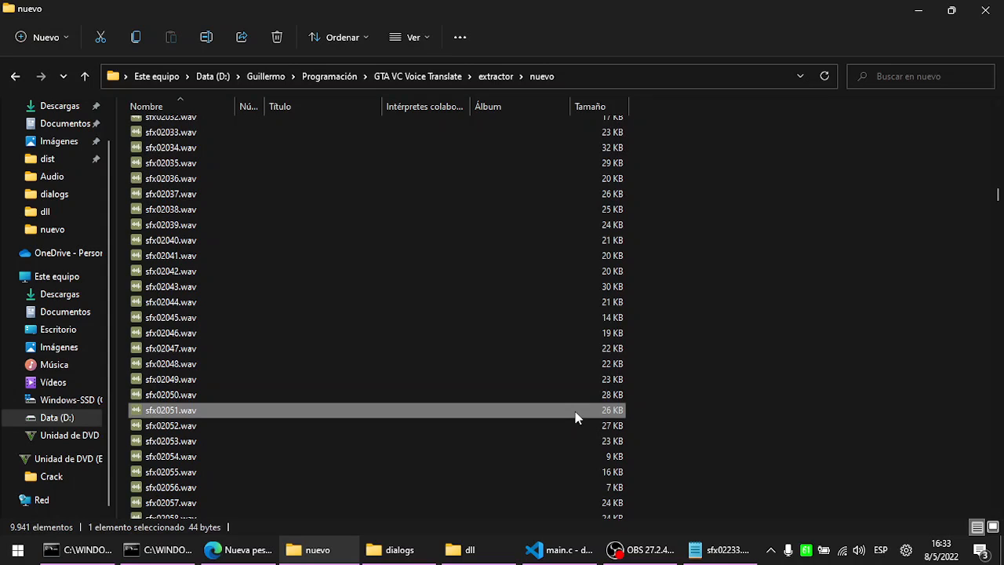
pyautogui.click(170, 355)
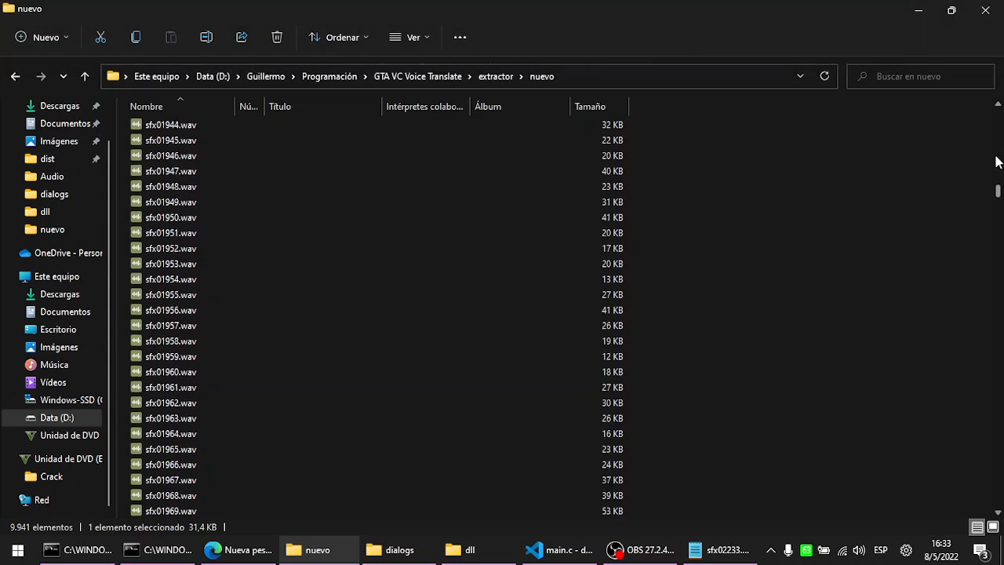
pyautogui.click(591, 106)
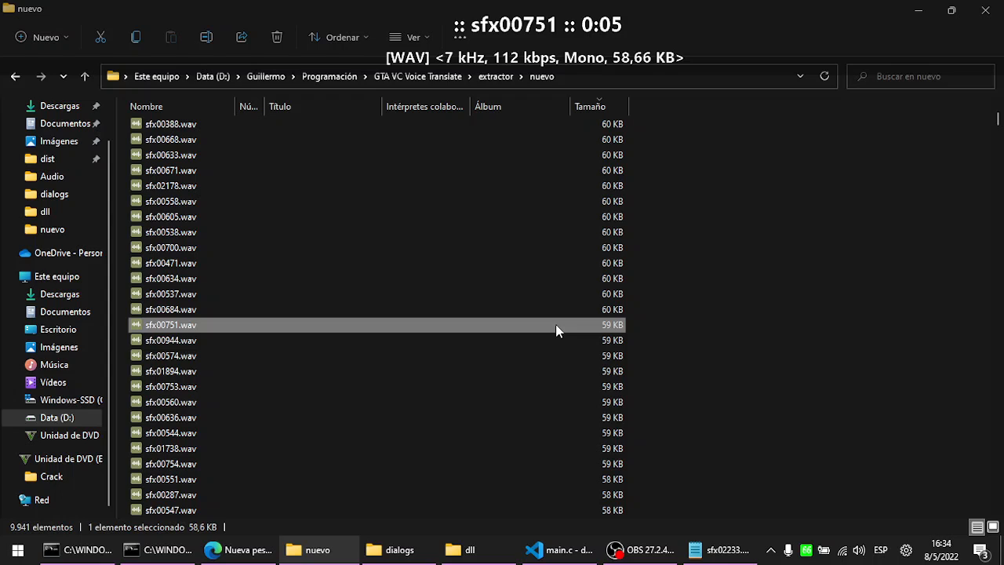
# Preview clips sfx01894, sfx00633 and sfx00980 in the nuevo folder
pyautogui.click(169, 370)
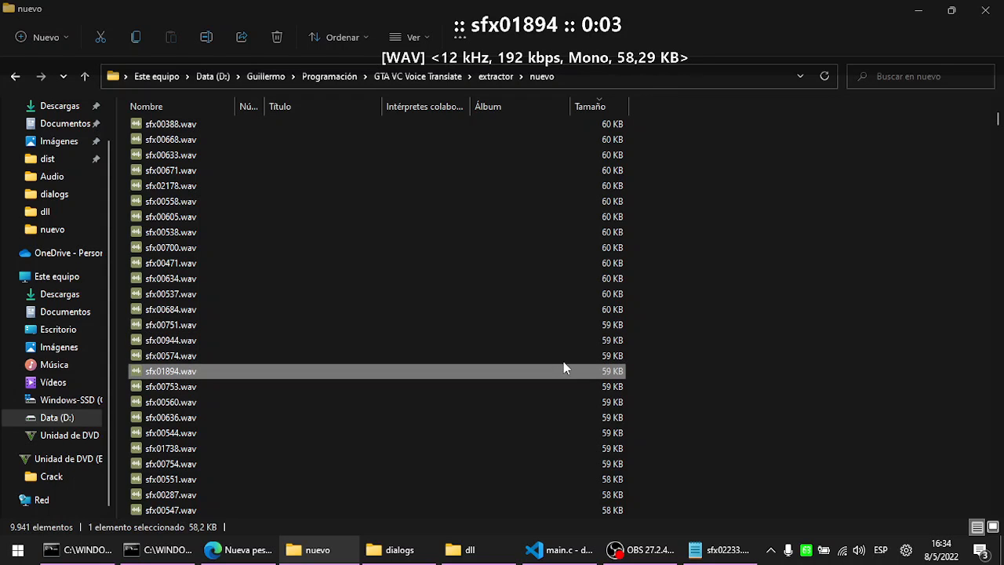
pyautogui.click(170, 263)
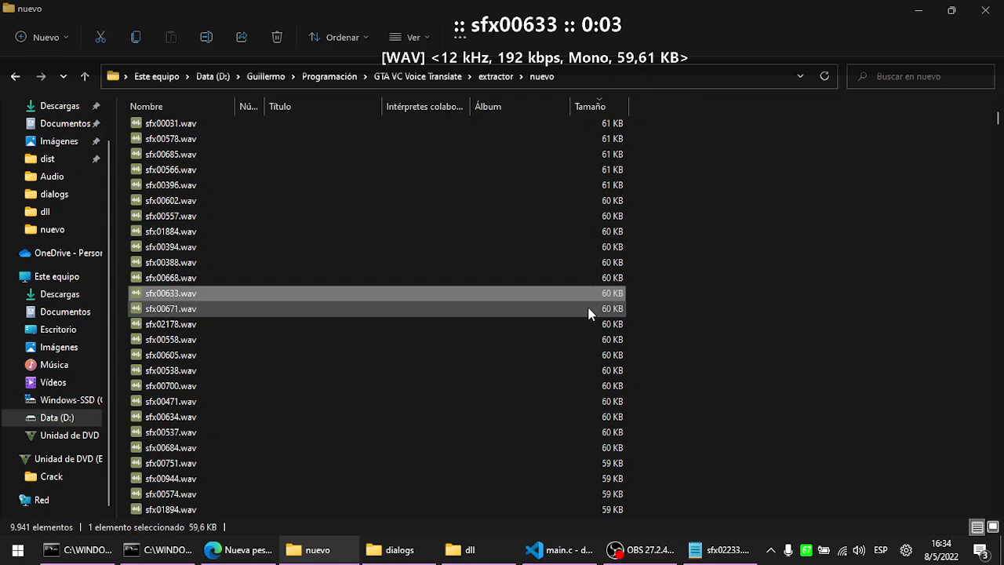
pyautogui.click(169, 308)
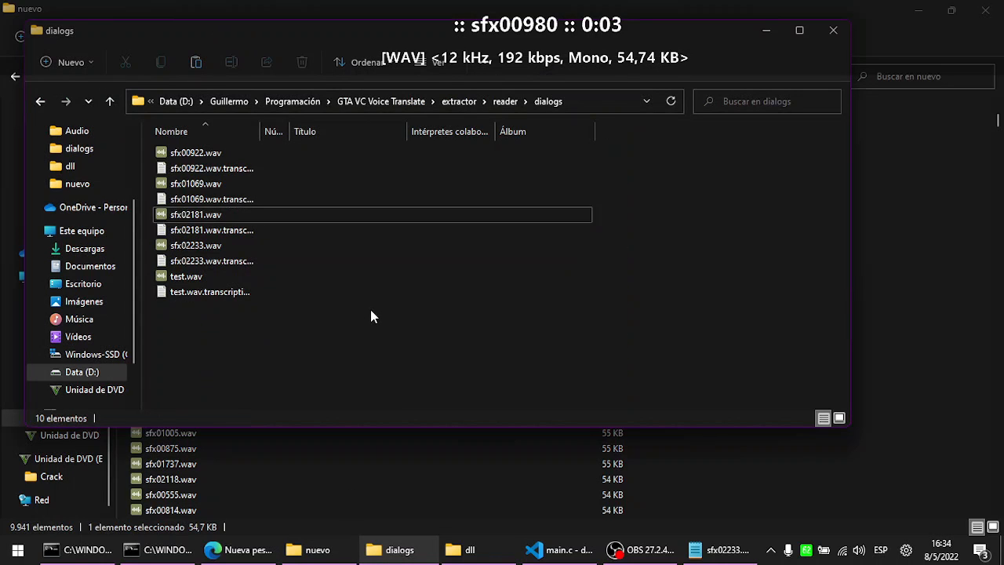
# Permanently delete the old clips and transcripts from dialogs, keeping only sfx00980.wav
pyautogui.click(301, 62)
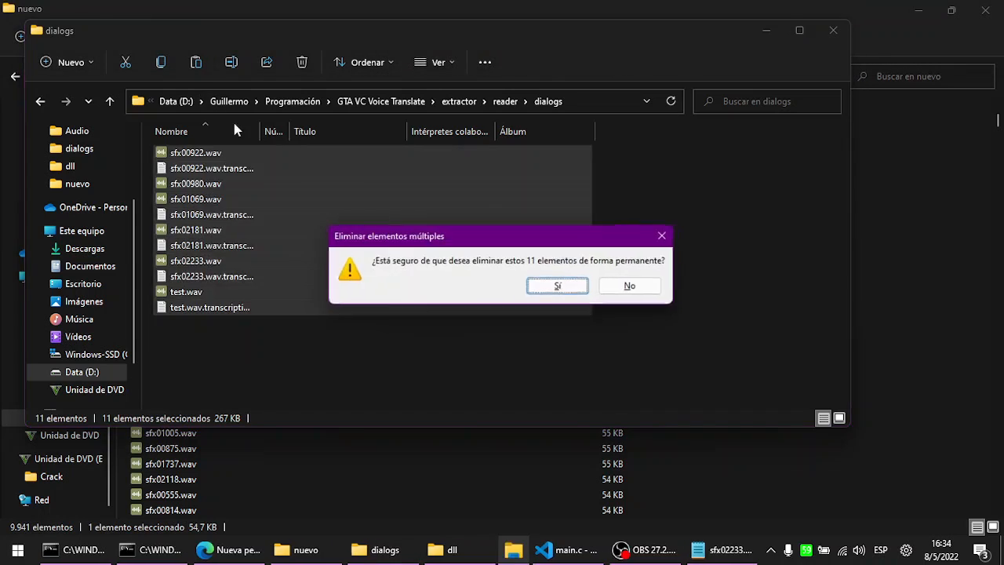
pyautogui.click(557, 286)
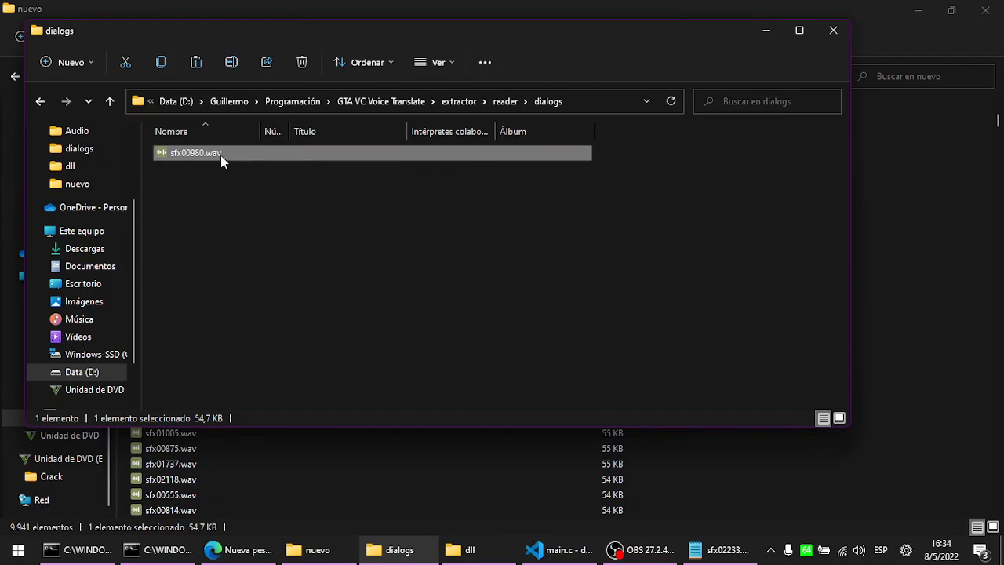
pyautogui.moveTo(268, 168)
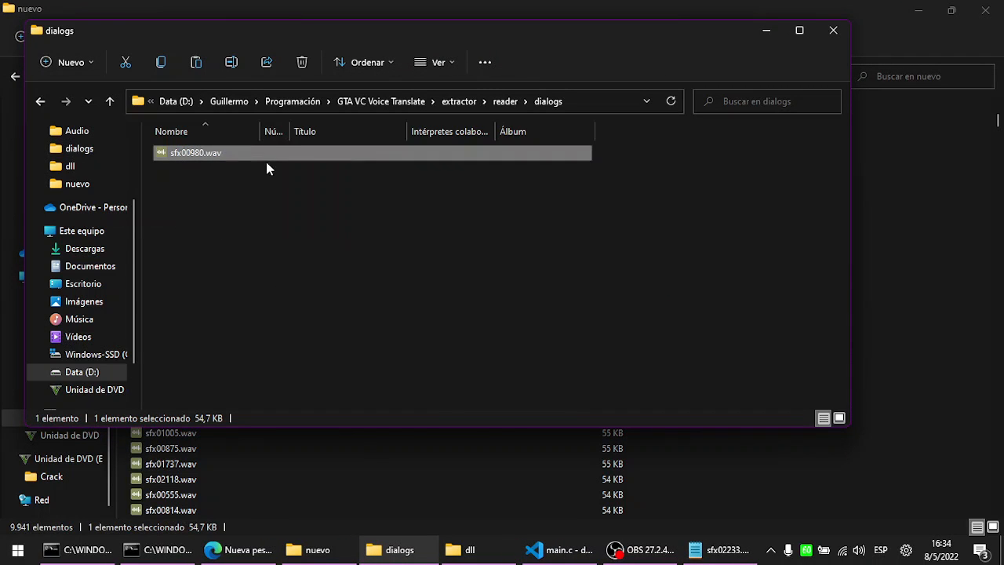
pyautogui.press('F2')
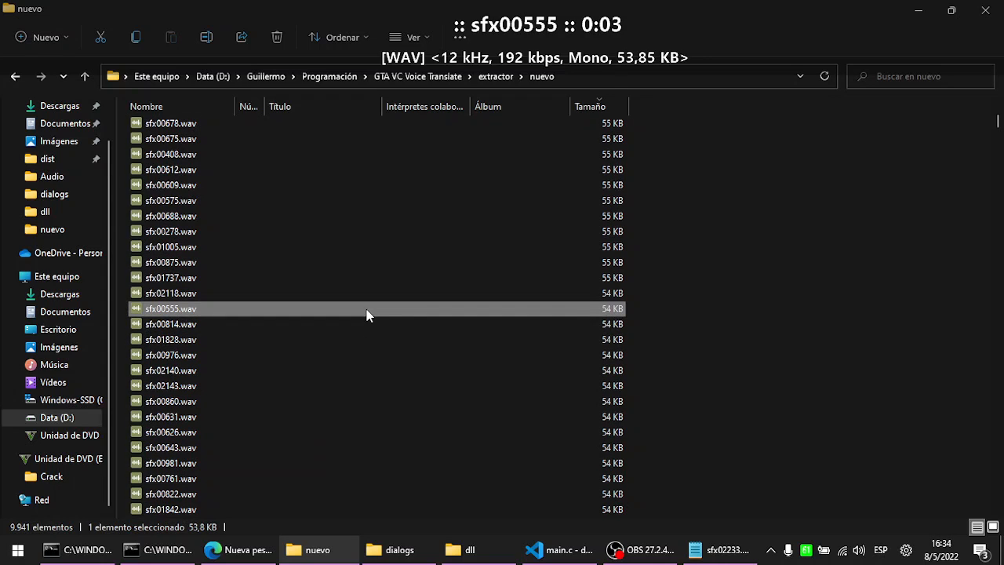
# Scroll down the nuevo list and pick sfx01910.wav for the dialogs folder
pyautogui.scroll(-3)
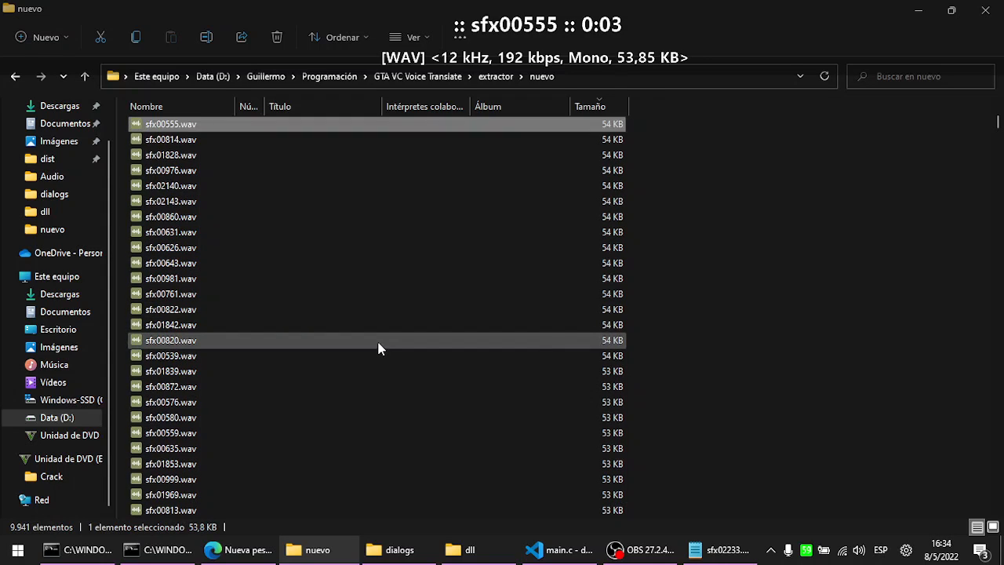
pyautogui.scroll(-3)
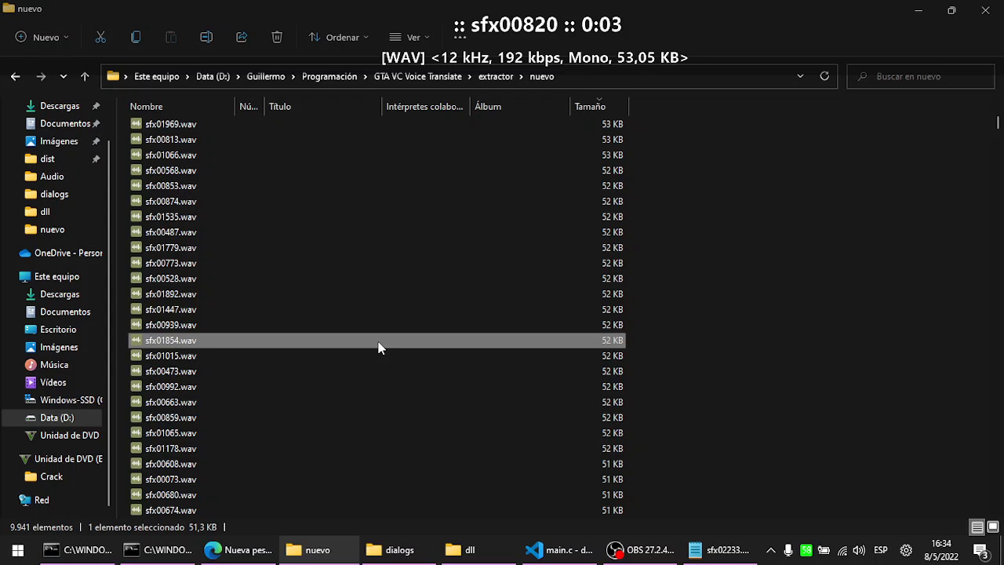
pyautogui.scroll(-3)
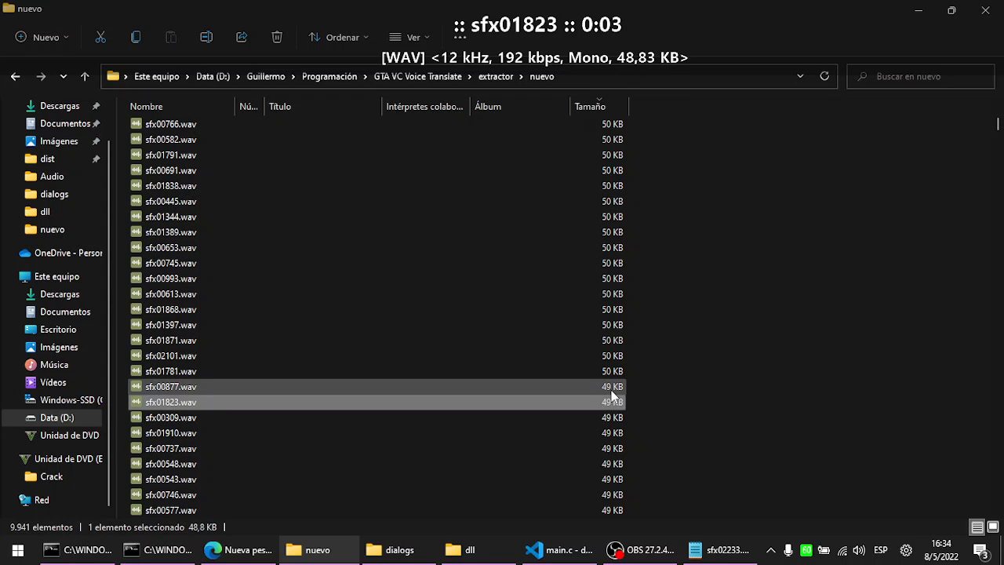
pyautogui.click(170, 433)
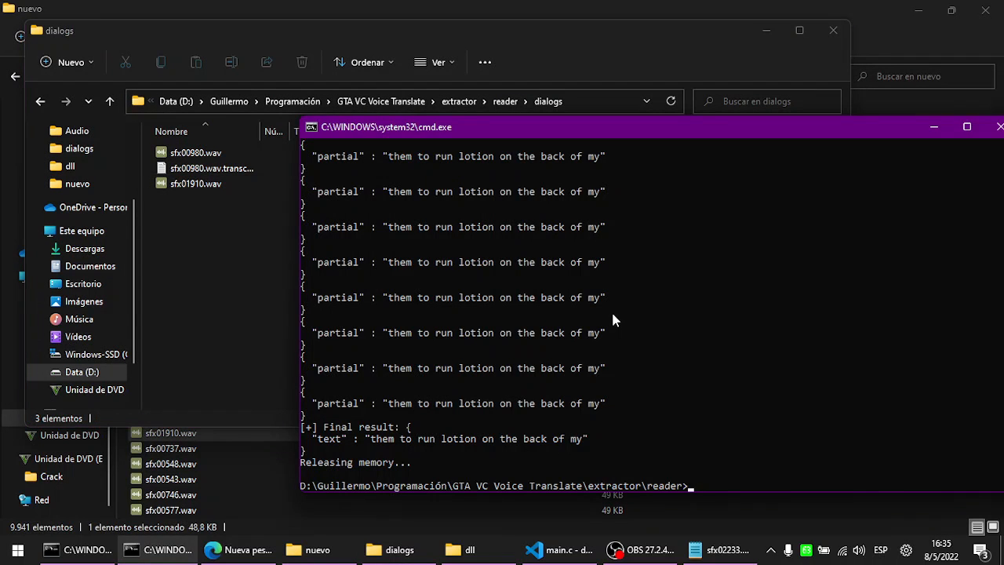
# Enter the vosk_recognizer --file dialogs/ command for the clip in cmd
pyautogui.write('vosk_recogizer --file dialogs/s')
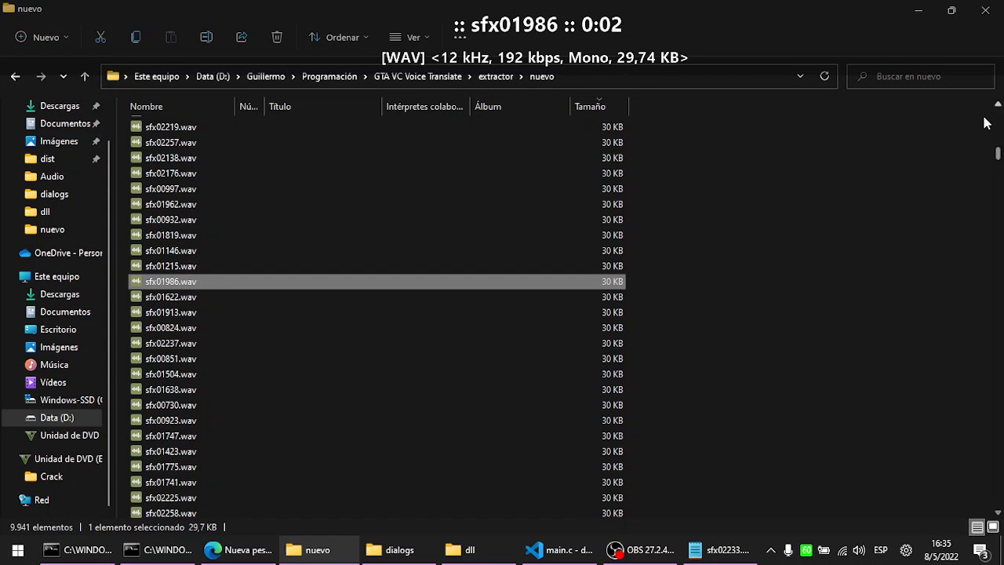
# Preview a clip, then sfx00578 and a neighbouring clip in the nuevo folder
pyautogui.click(594, 107)
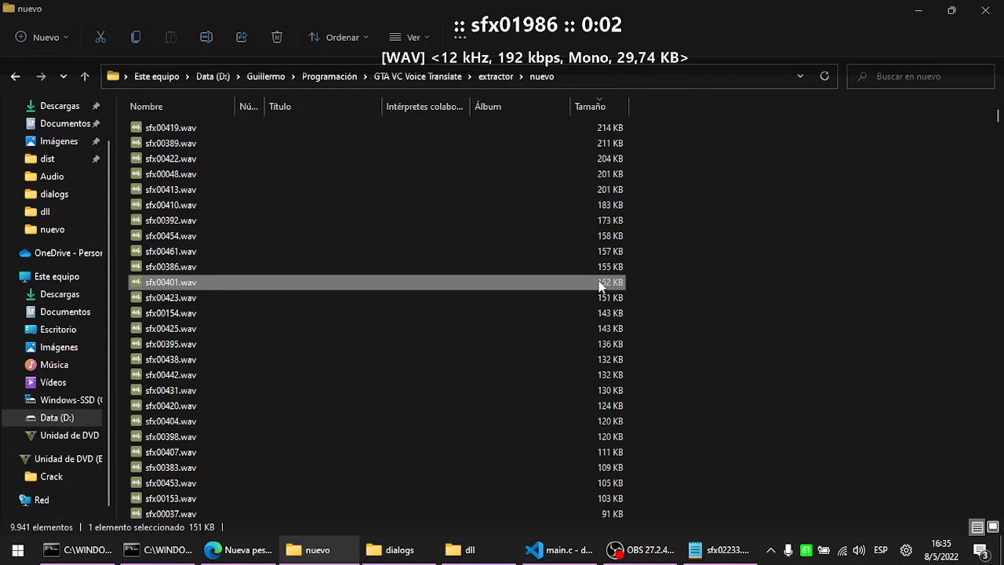
pyautogui.scroll(-3)
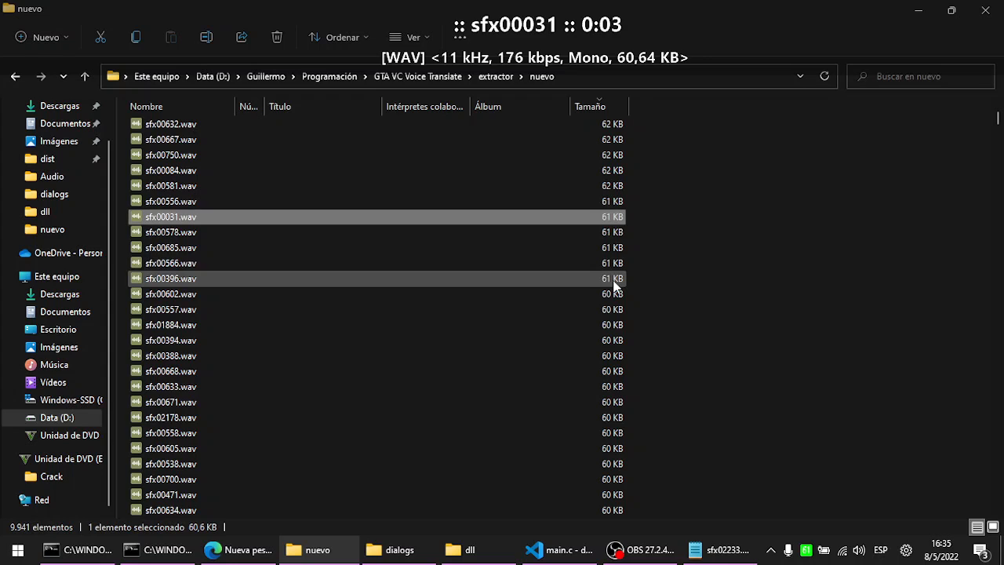
pyautogui.click(170, 232)
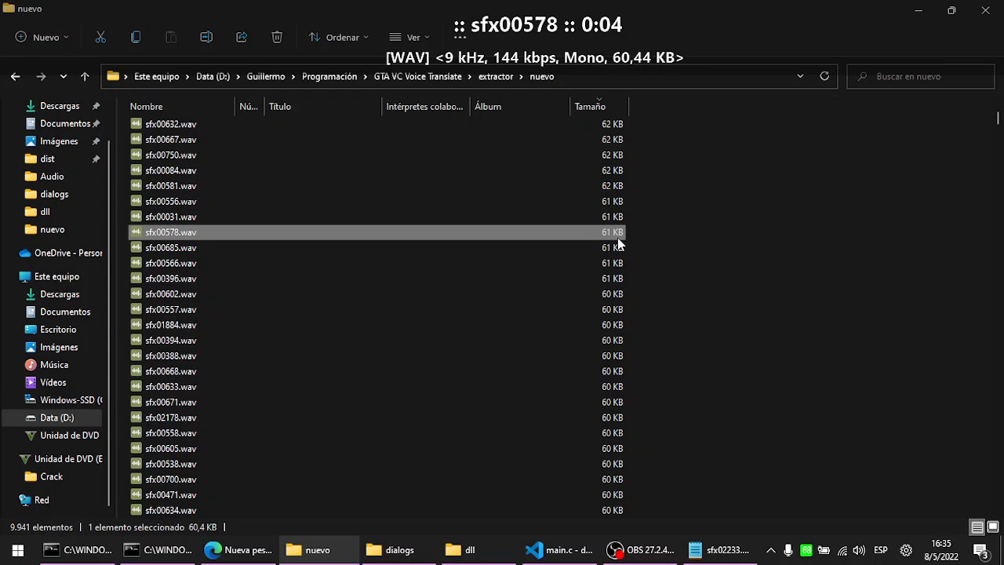
pyautogui.click(169, 339)
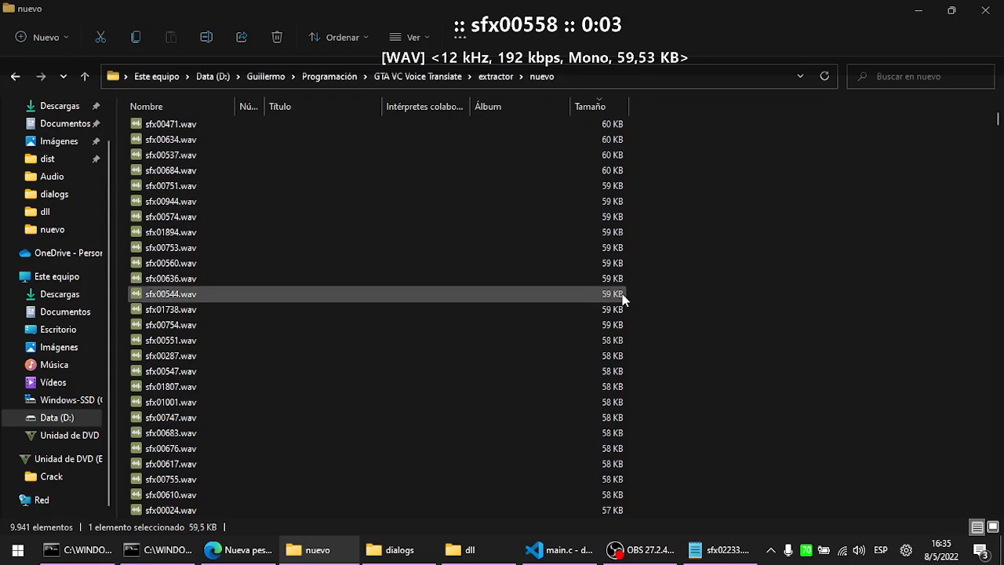
# Preview sfx01894 and further clips, settling on sfx00745.wav for dialogs
pyautogui.click(170, 233)
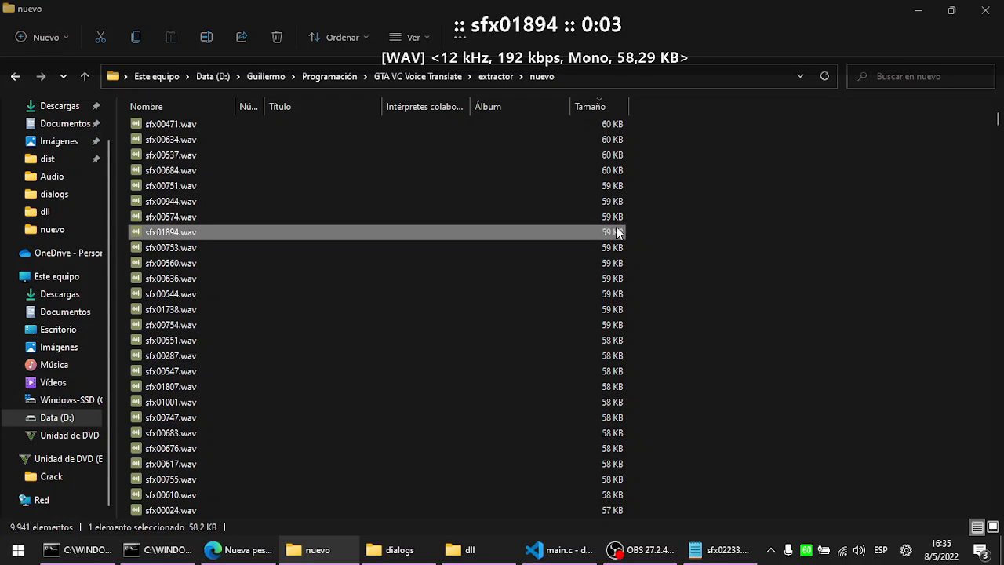
pyautogui.click(171, 216)
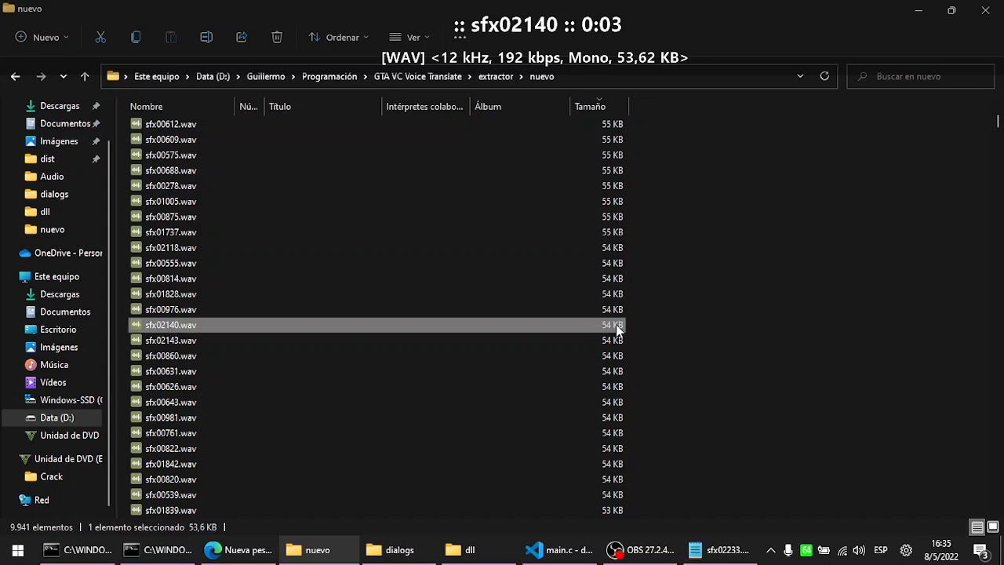
pyautogui.scroll(-3)
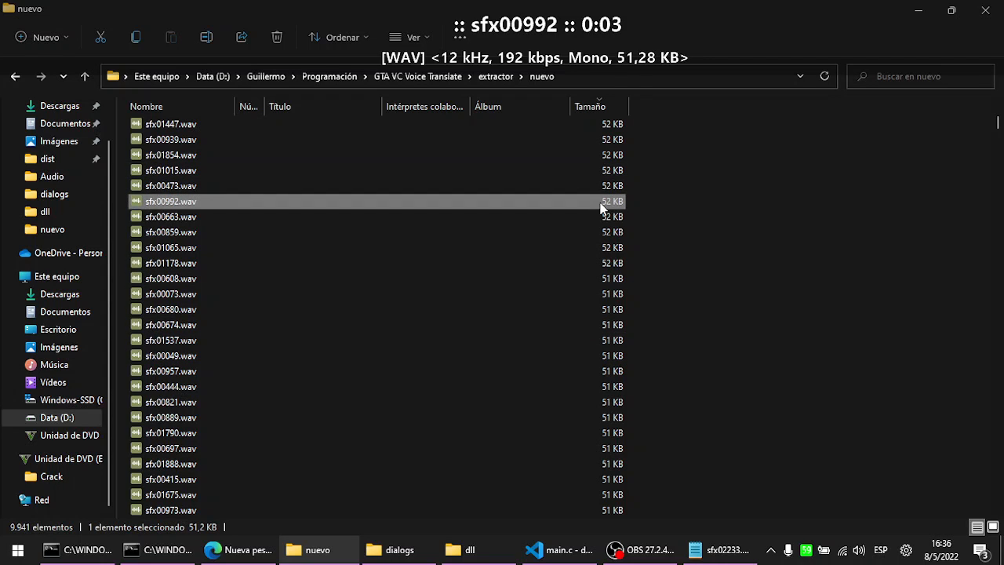
pyautogui.click(171, 264)
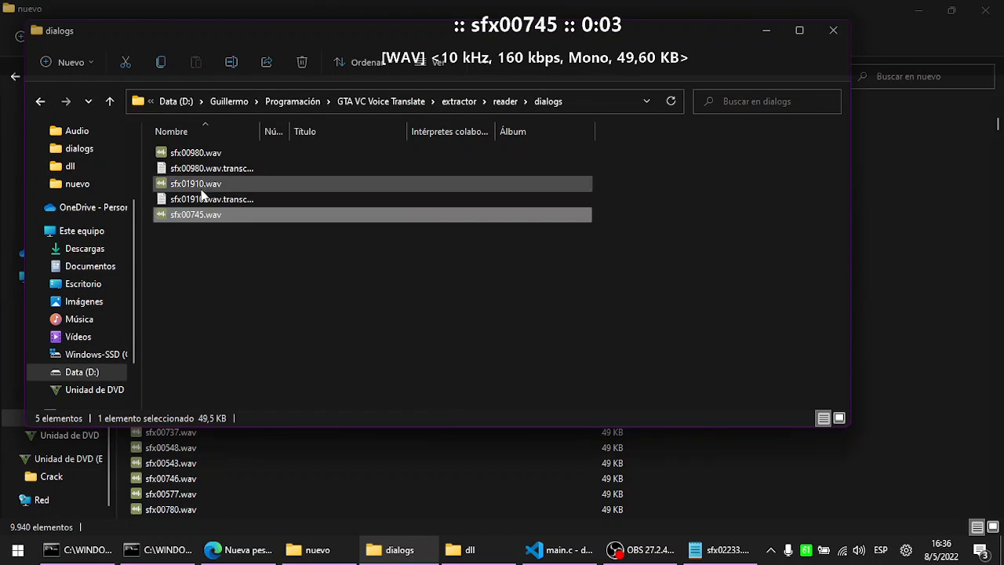
pyautogui.moveTo(229, 214)
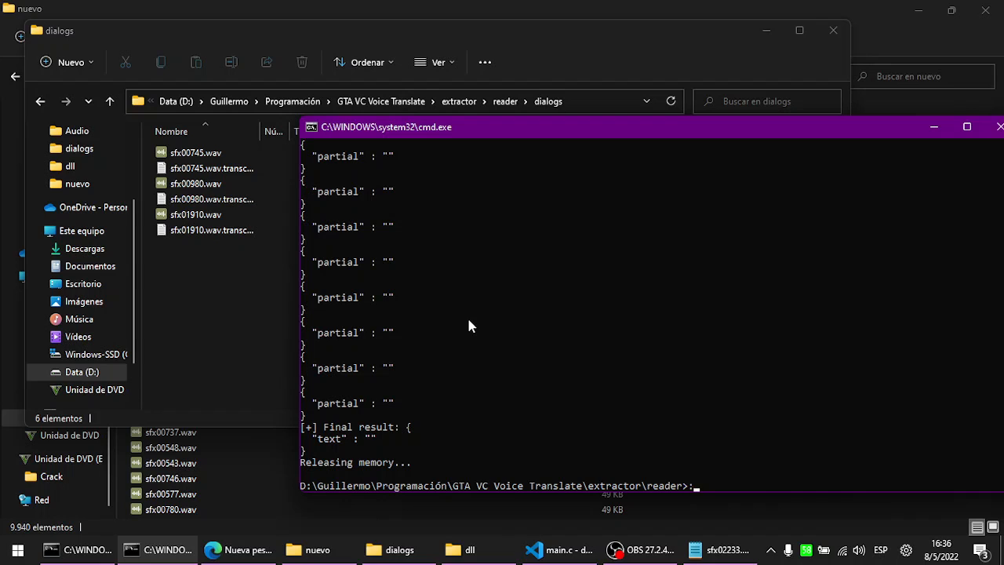
# Run vosk on dialogs/sfx00745.wav, getting an empty result but a transcription file
pyautogui.write('xD')
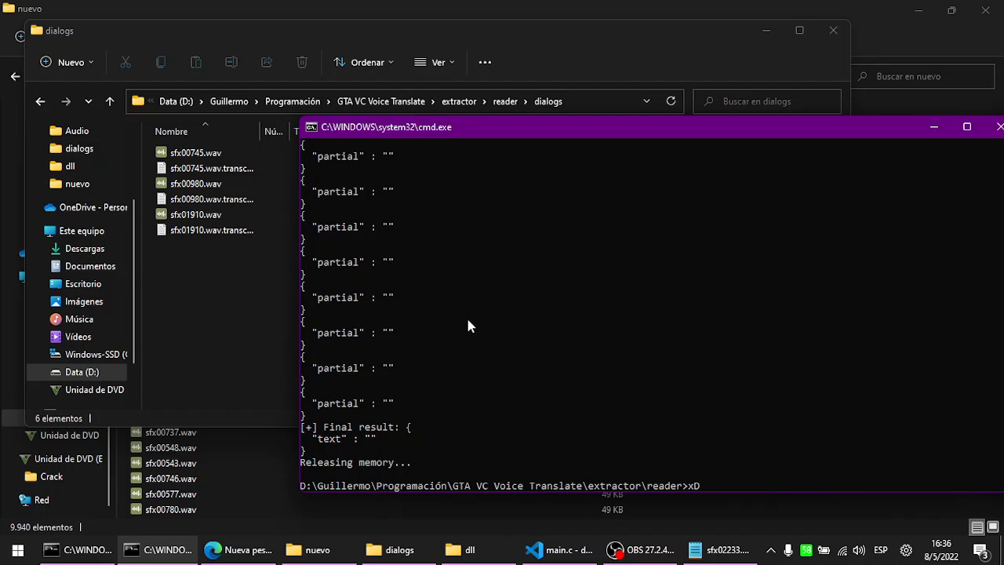
pyautogui.click(640, 549)
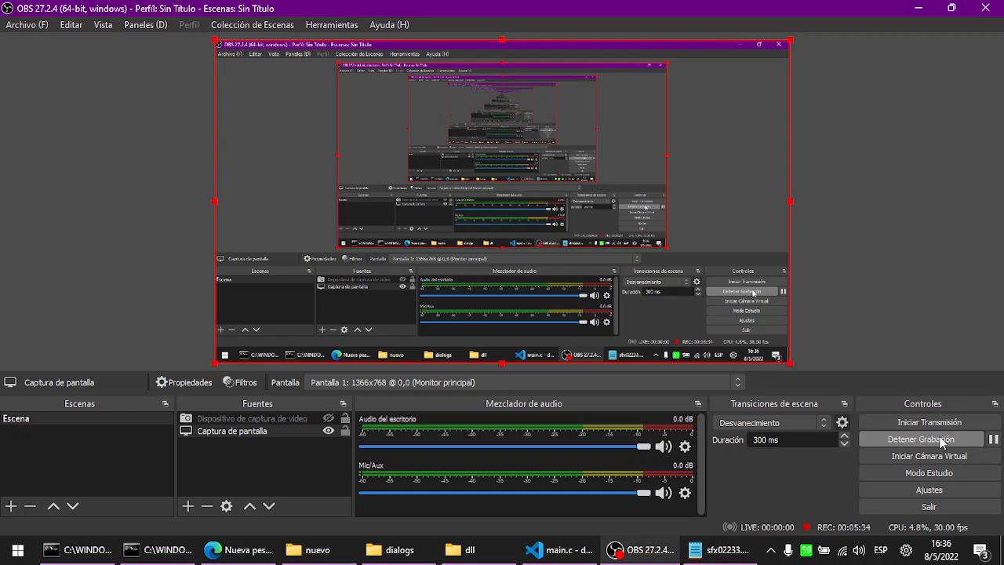